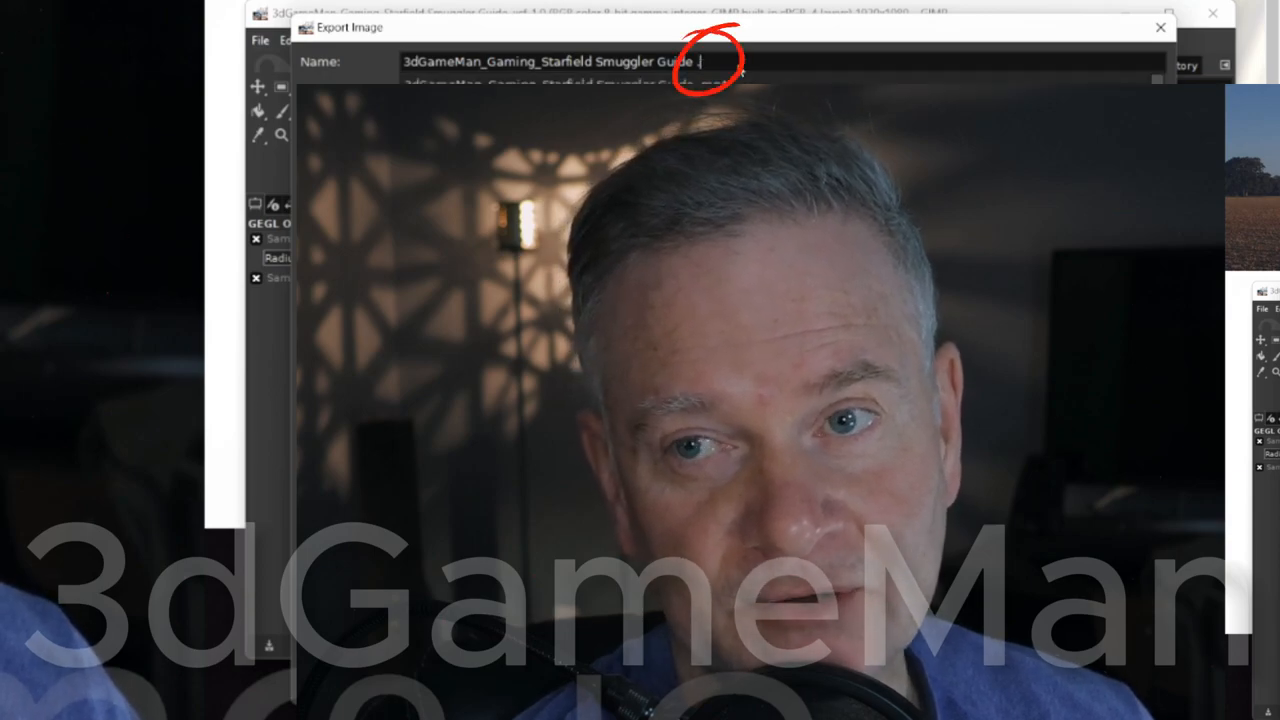
# - Abandon the .jpg export attempt and open GIMP's Preferences from the Edit menu
pyautogui.write('.jpg')
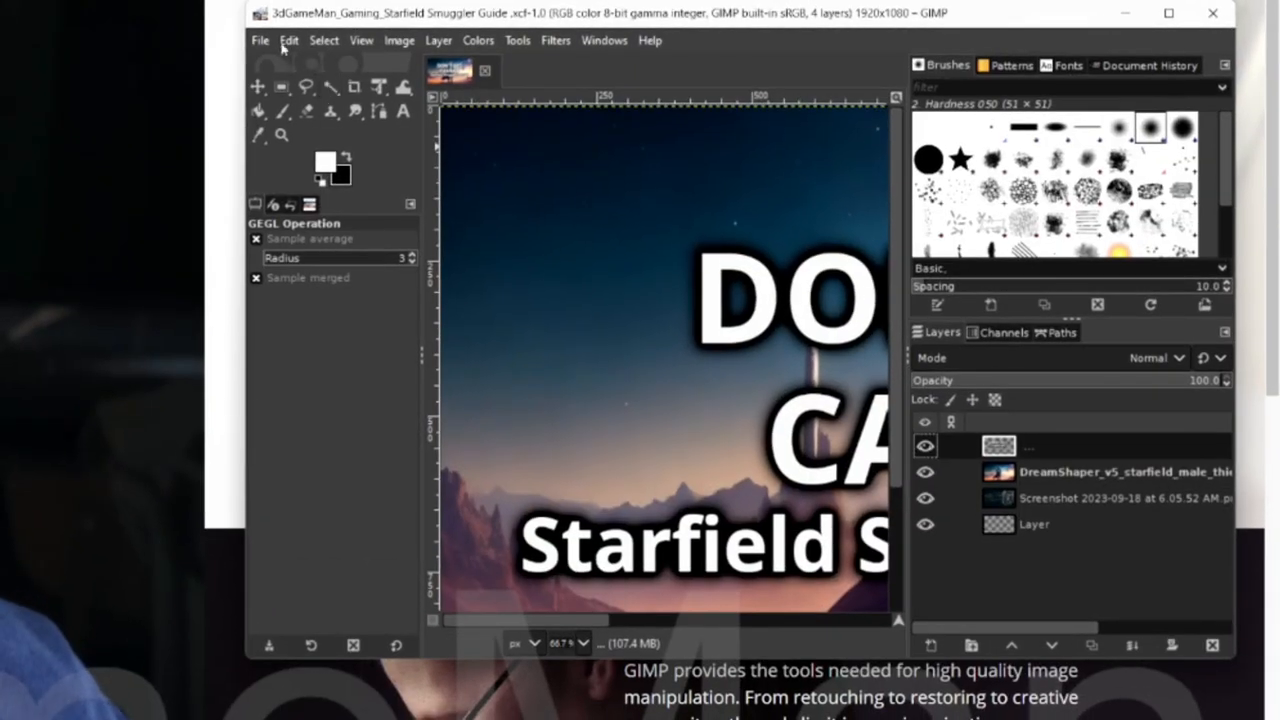
pyautogui.click(289, 40)
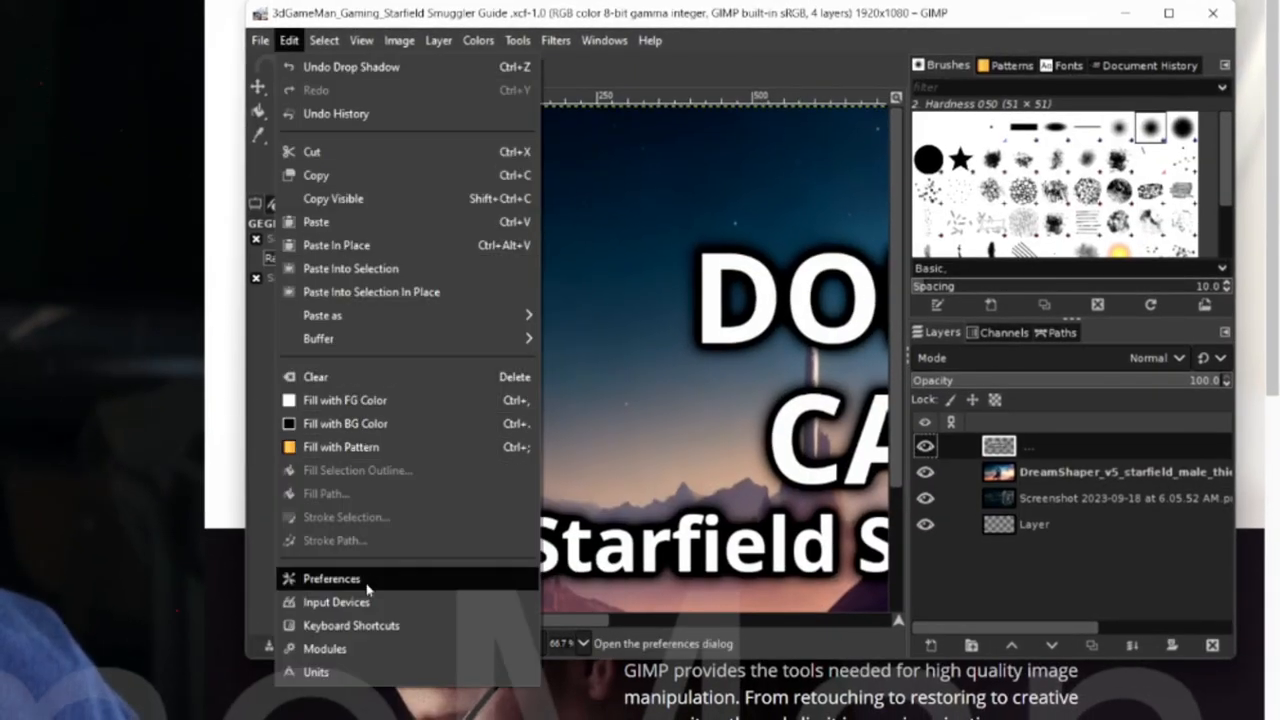
pyautogui.click(331, 578)
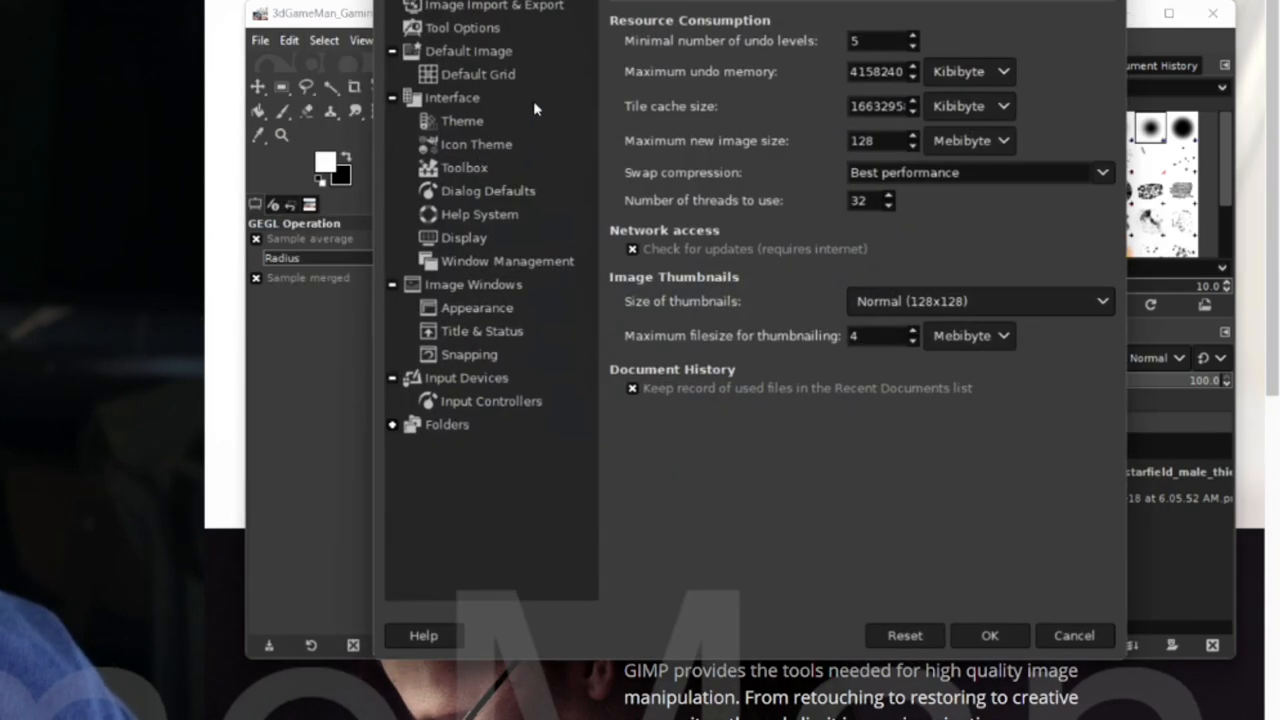
# - Set Image Import & Export's default export file type to JPEG Image and reopen export
pyautogui.click(493, 73)
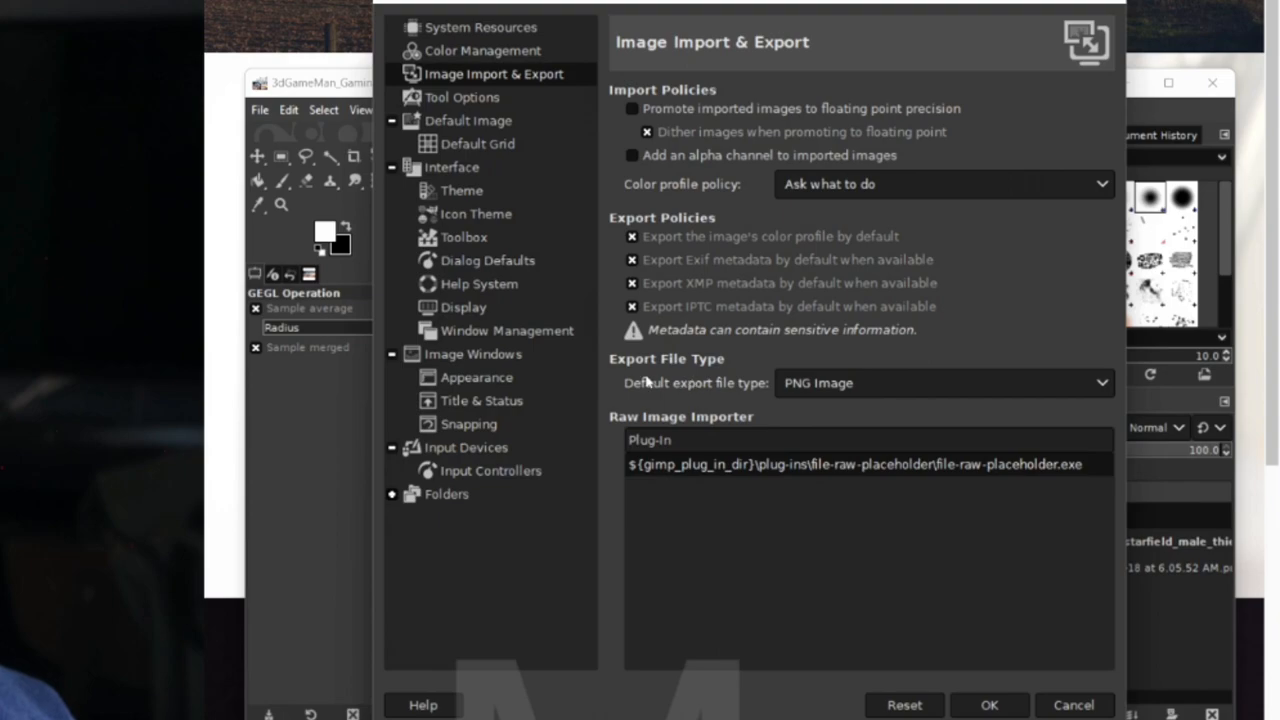
pyautogui.click(940, 383)
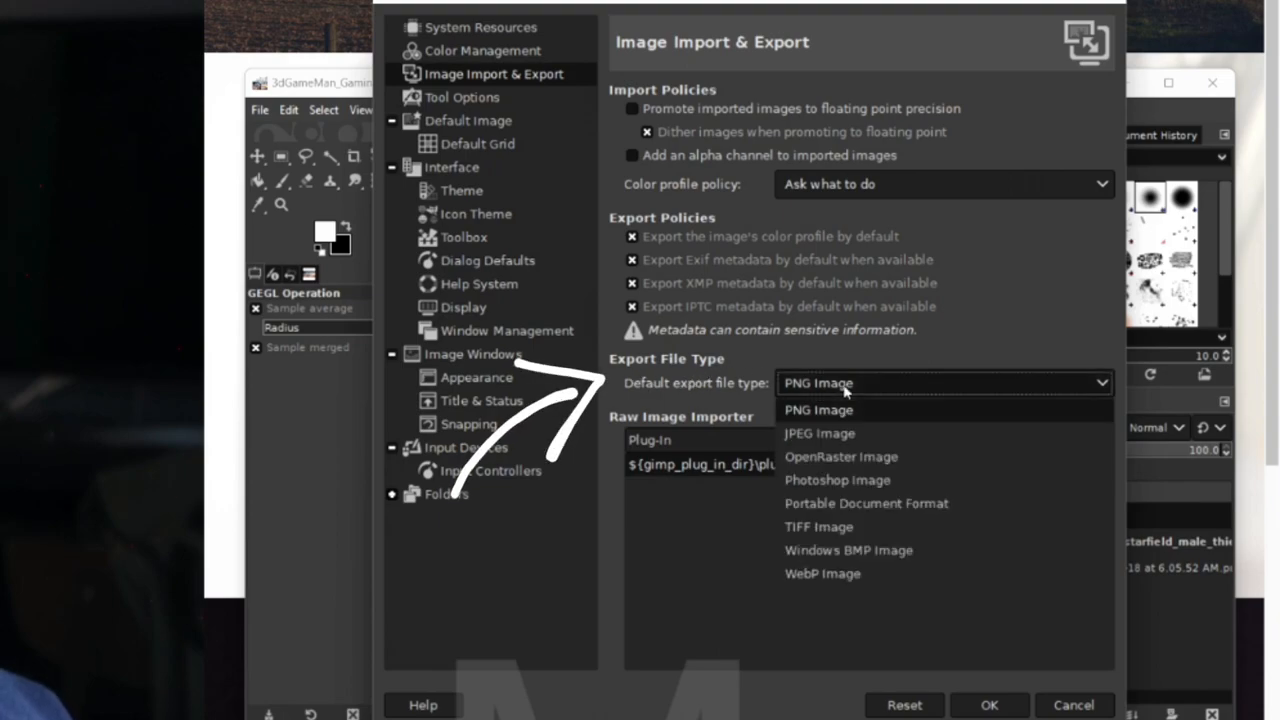
pyautogui.click(819, 433)
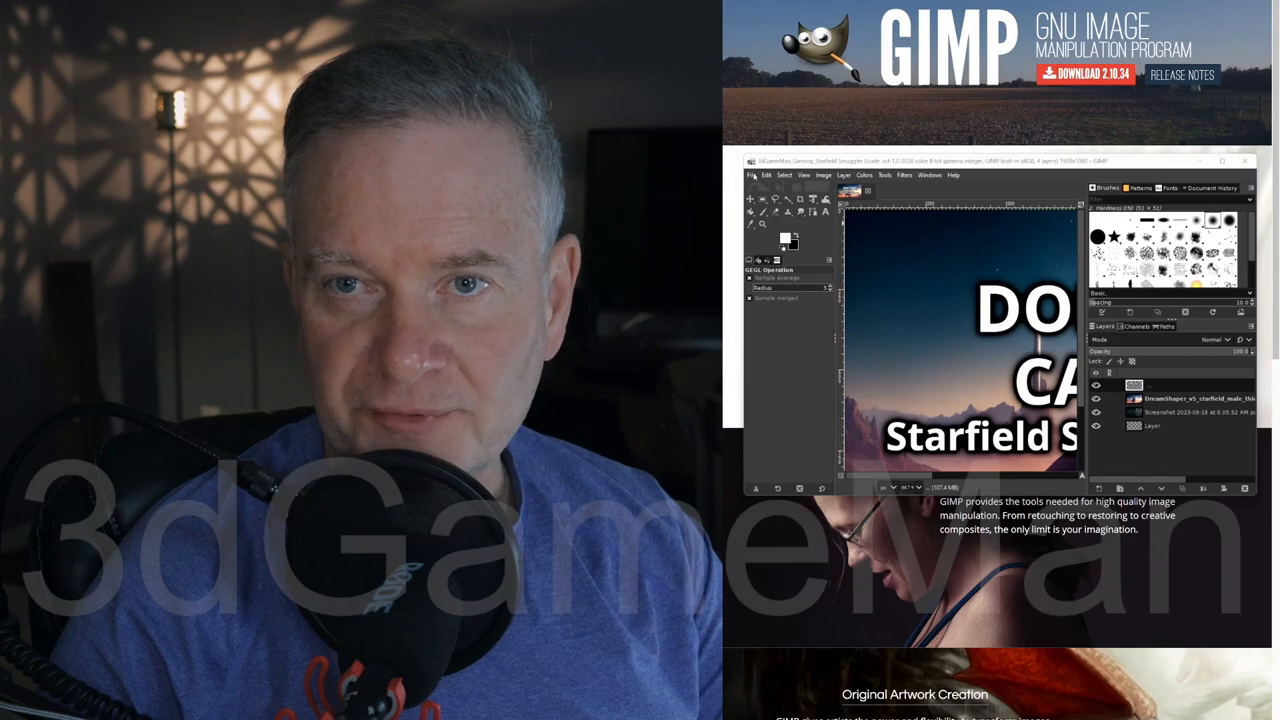
pyautogui.click(765, 175)
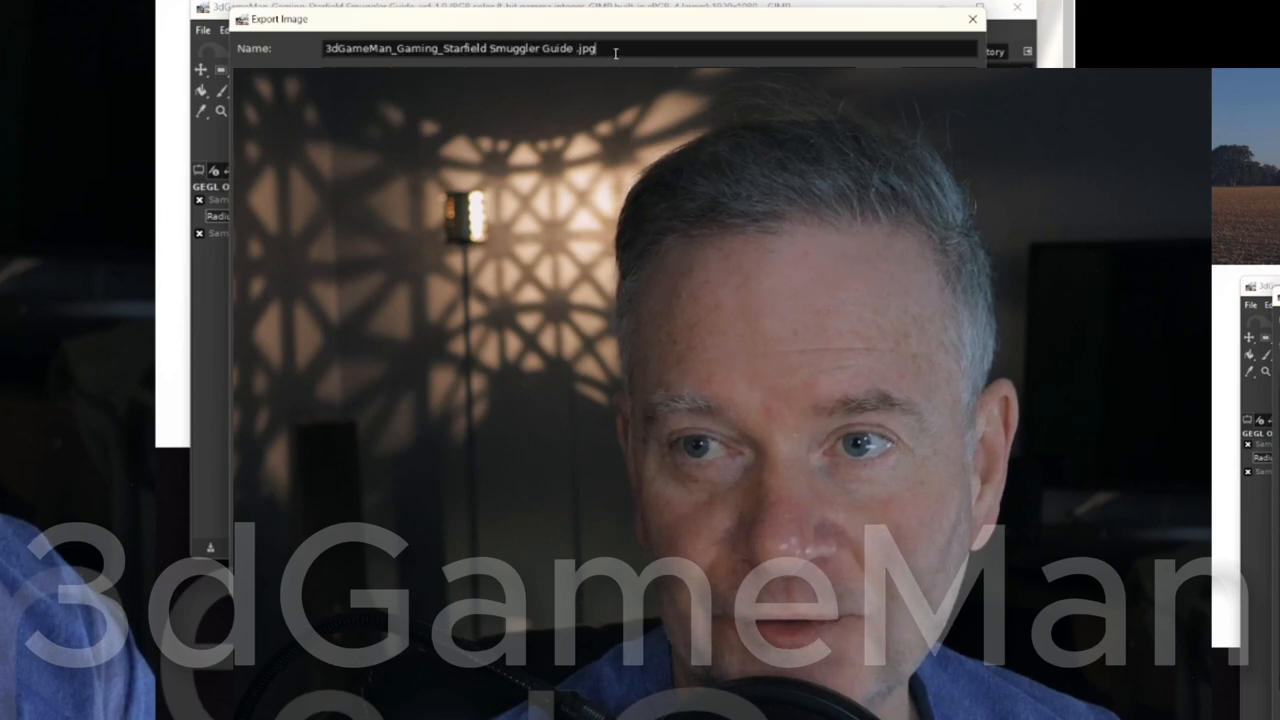
pyautogui.click(585, 52)
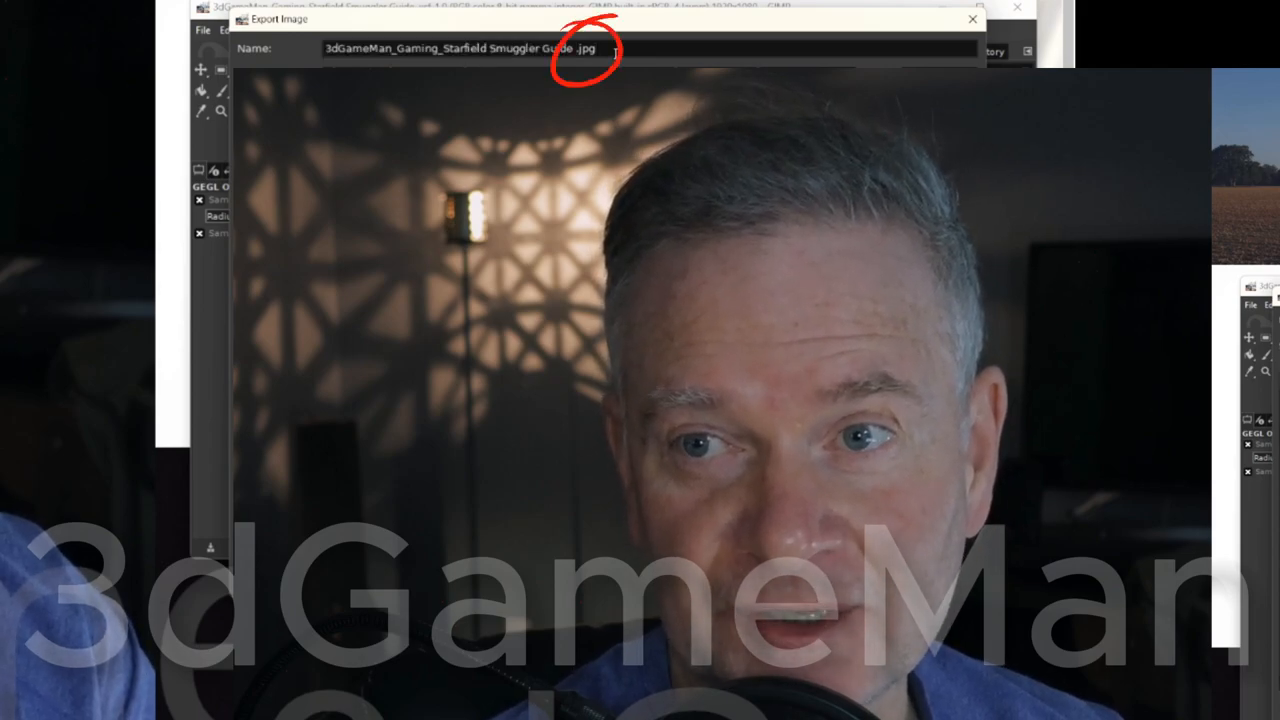